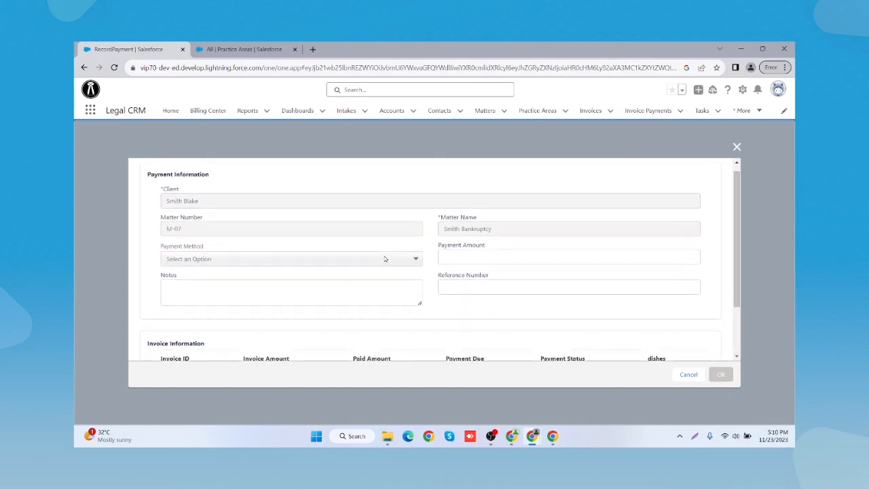
Set the payment method to Cash in the Record Payment form.
{"action": "left_click", "coordinate": [290, 258]}
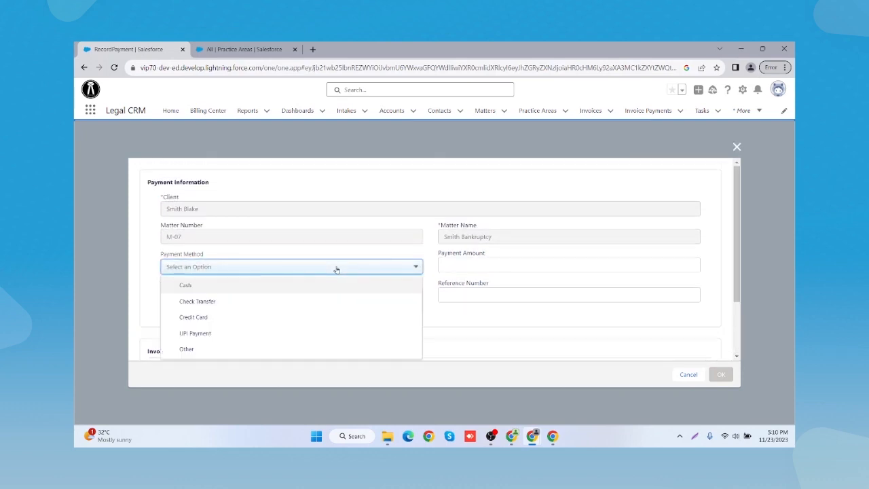
{"action": "mouse_move", "coordinate": [311, 286]}
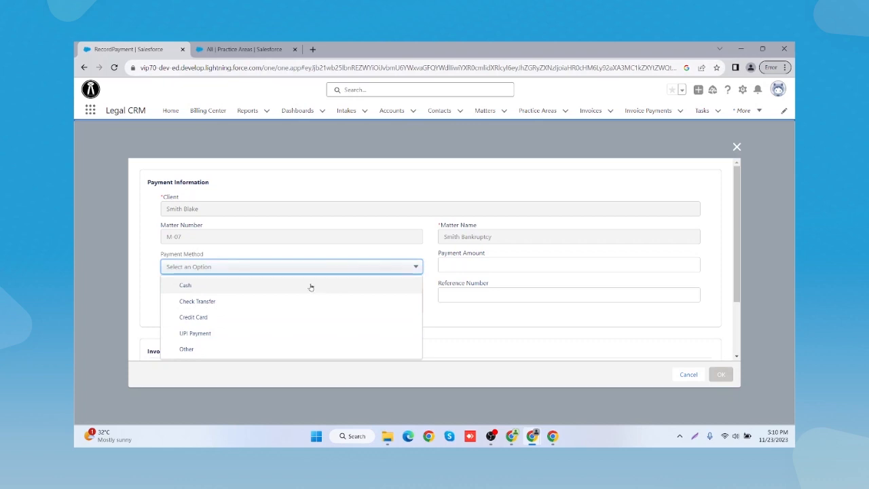
{"action": "left_click", "coordinate": [184, 285]}
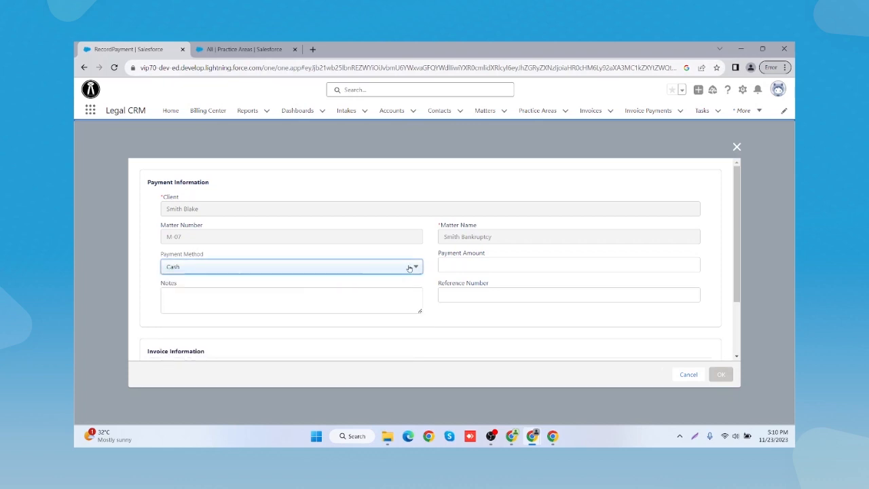
{"action": "scroll", "scroll_direction": "down", "scroll_amount": 3}
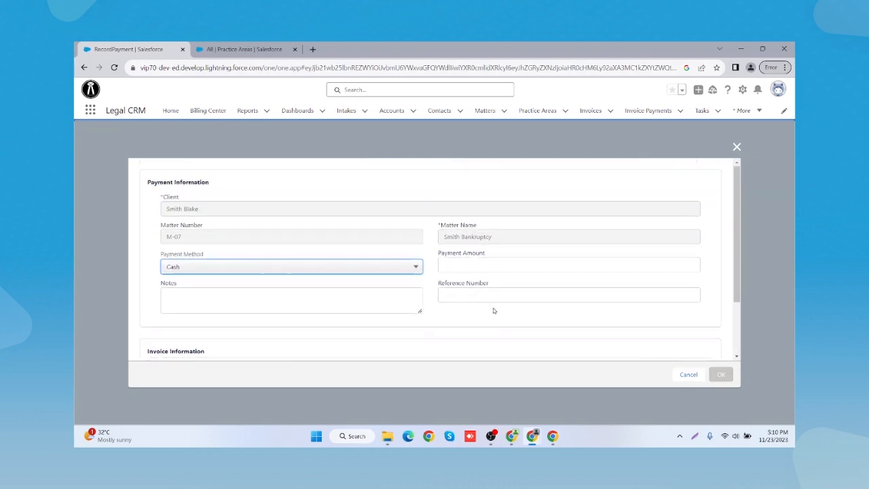
Begin entering 20 as the payment amount against the $51.90 draft invoice.
{"action": "left_click", "coordinate": [567, 265]}
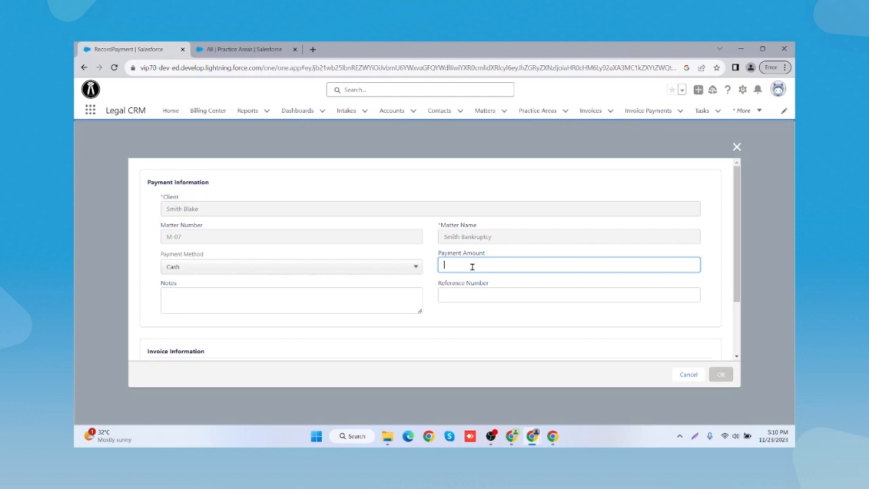
{"action": "type", "text": "4"}
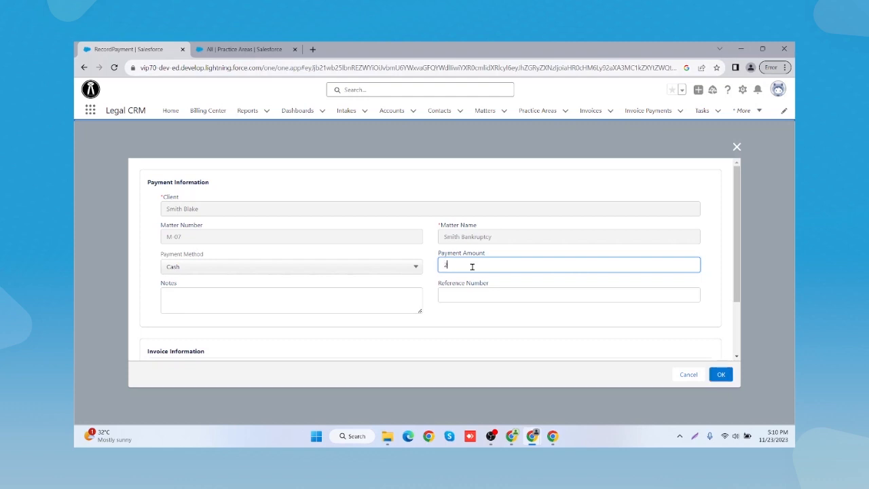
{"action": "type", "text": "20"}
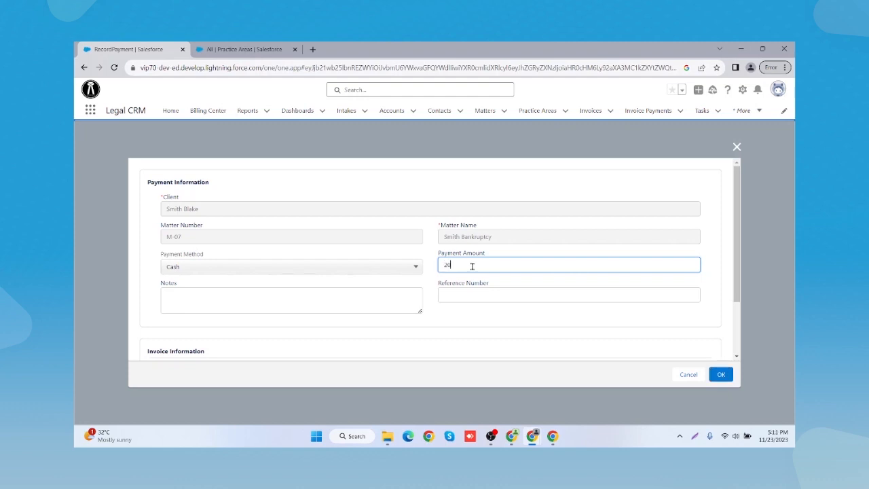
{"action": "scroll", "scroll_direction": "down", "scroll_amount": 3}
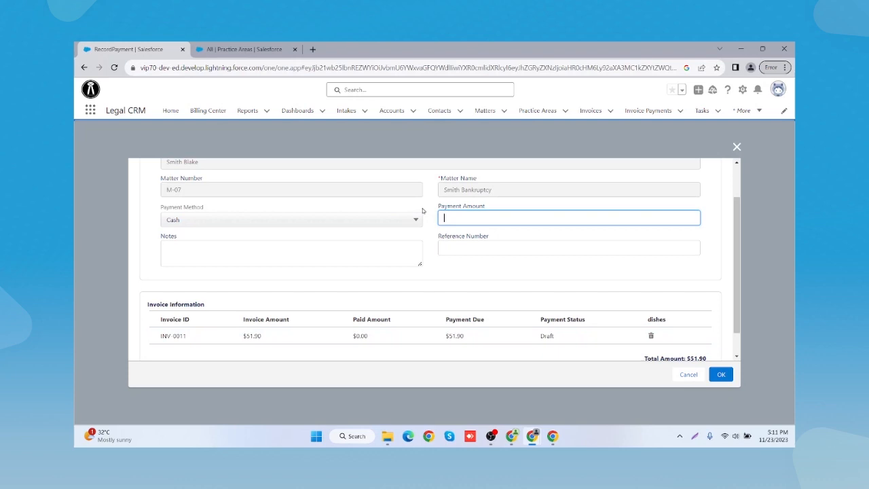
Enter a payment amount of 20 and reference number 7646234.
{"action": "type", "text": "51.90"}
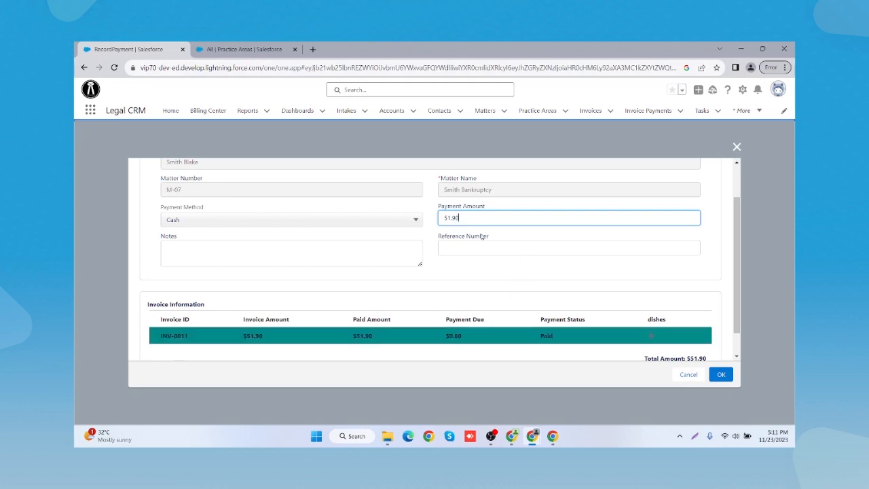
{"action": "type", "text": "2"}
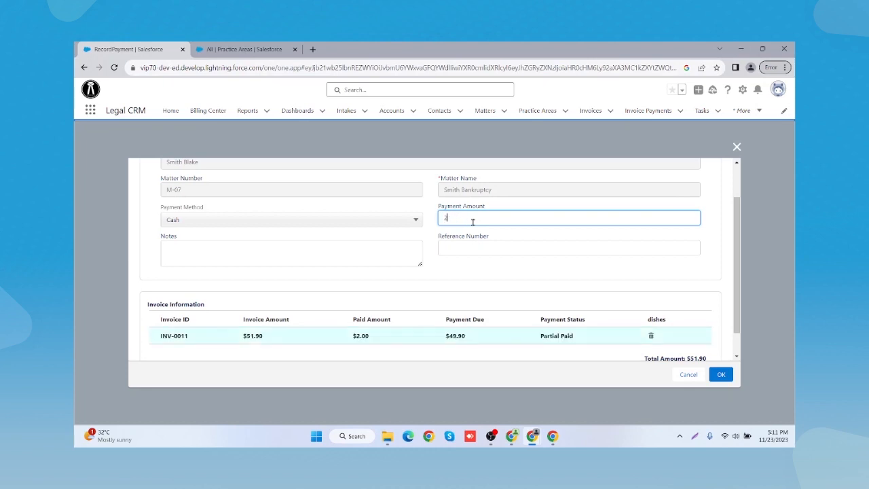
{"action": "type", "text": "20"}
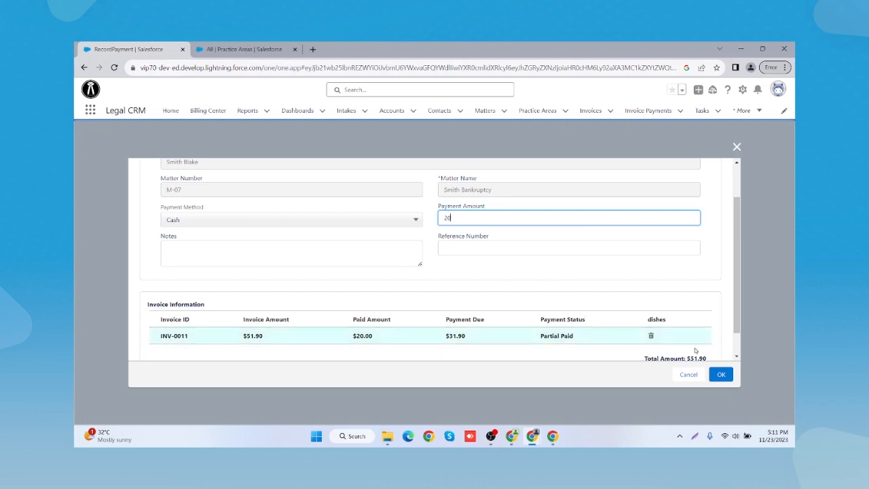
{"action": "left_click", "coordinate": [567, 247]}
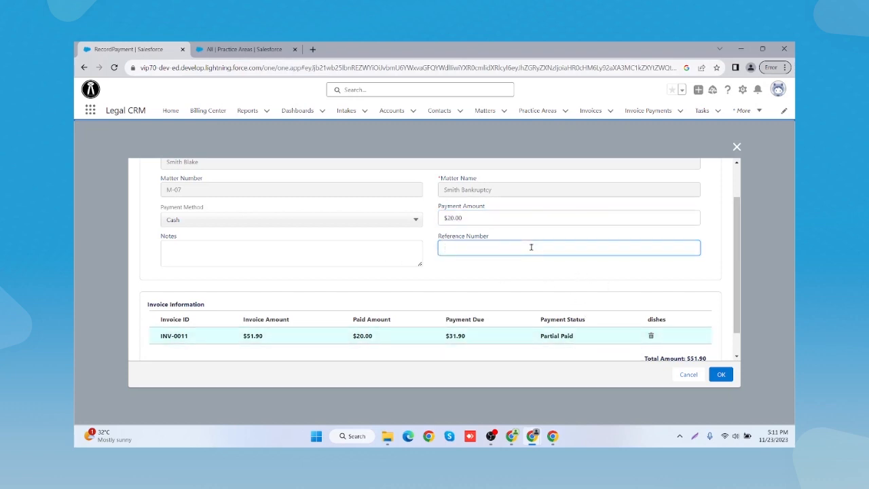
{"action": "type", "text": "7640"}
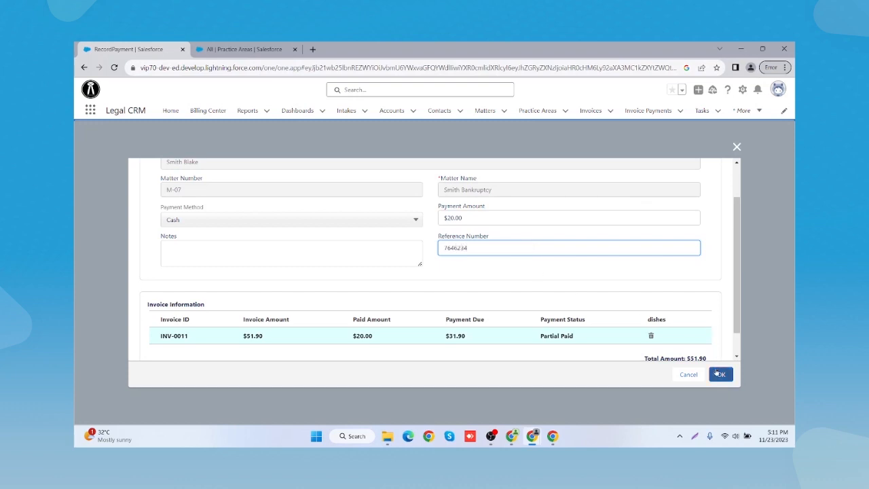
Add the note 'Partial Paid' and save the $20 payment as transaction PT-0004.
{"action": "left_click", "coordinate": [290, 252]}
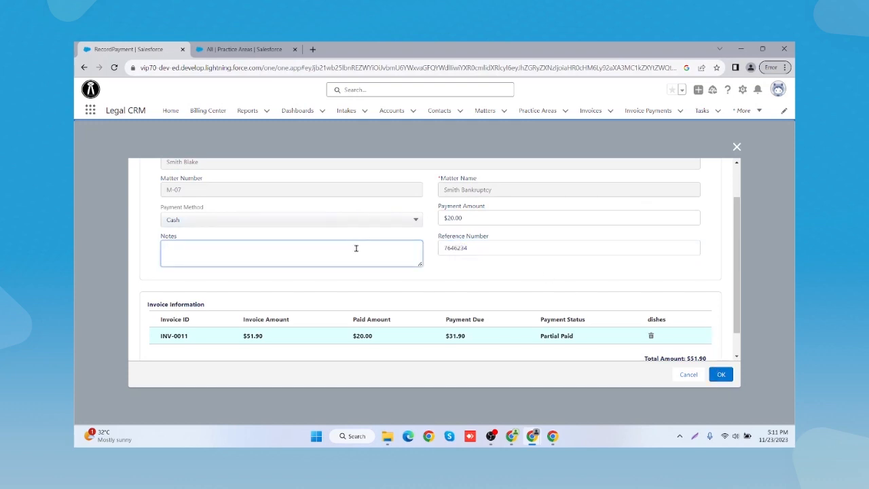
{"action": "type", "text": "Partial Piad"}
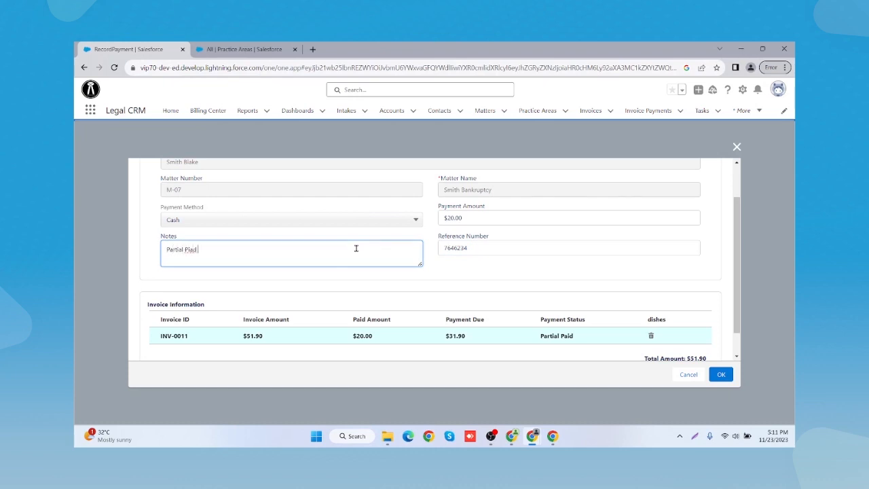
{"action": "key", "text": "Backspace"}
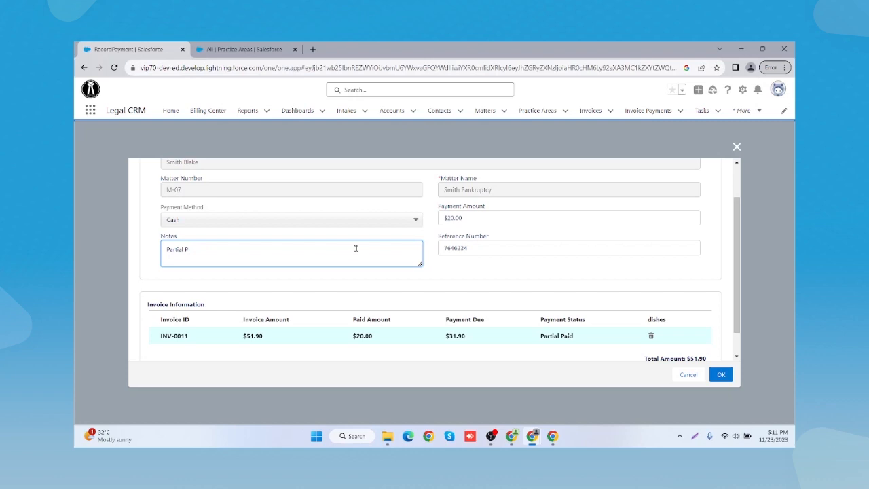
{"action": "type", "text": "aid"}
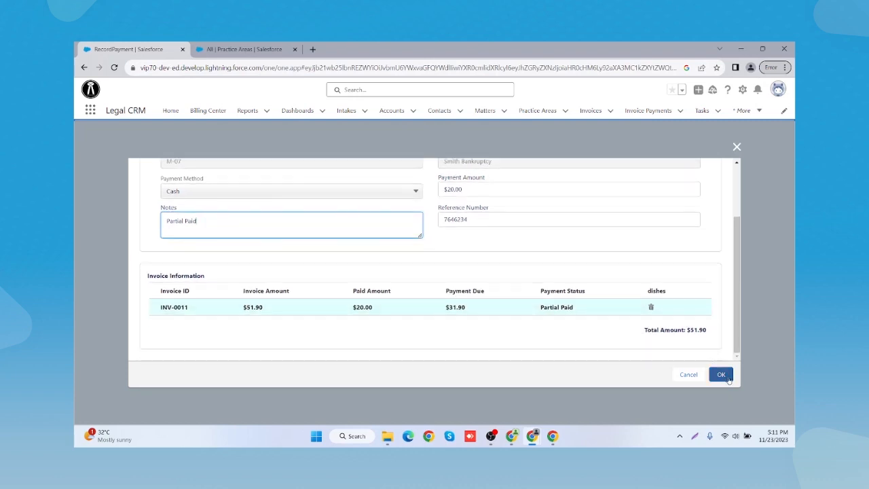
{"action": "left_click", "coordinate": [720, 375]}
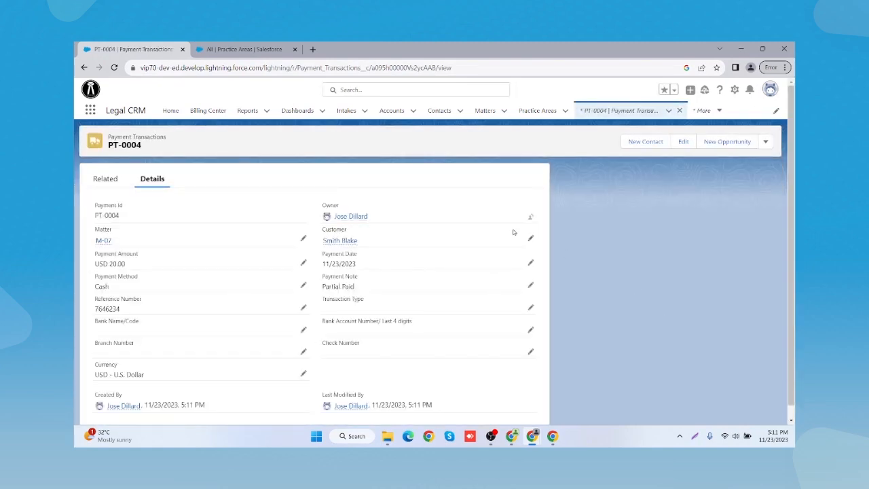
{"action": "mouse_move", "coordinate": [586, 272]}
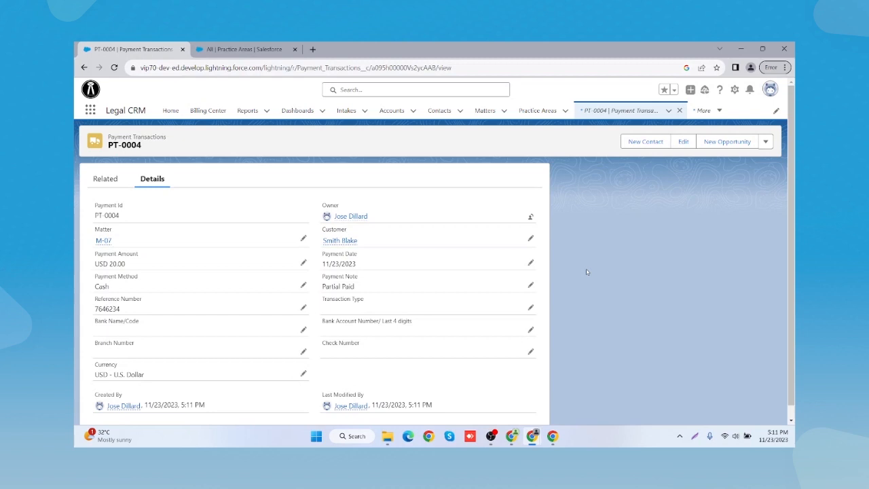
Review the details of payment transaction PT-0004, the $20.00 cash payment.
{"action": "scroll", "scroll_direction": "down", "scroll_amount": 3}
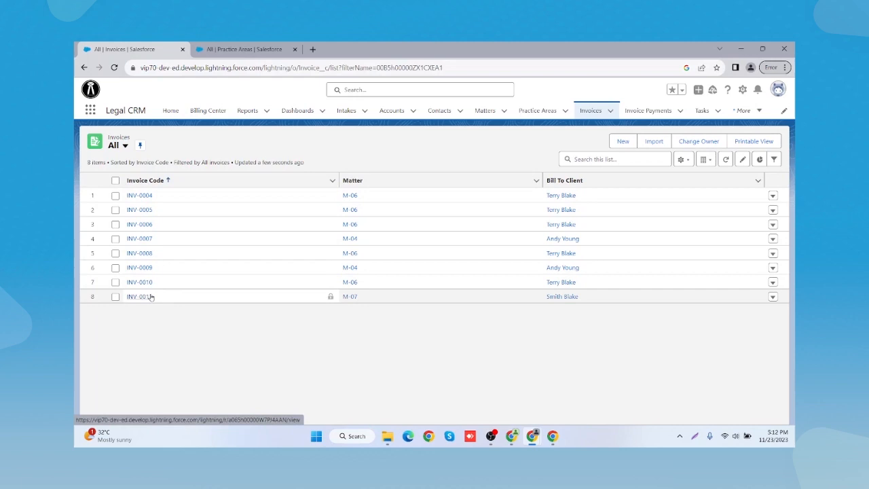
Confirm INV-0011 shows Partial Paid with $31.90 due, then go to matter M-07.
{"action": "left_click", "coordinate": [139, 296]}
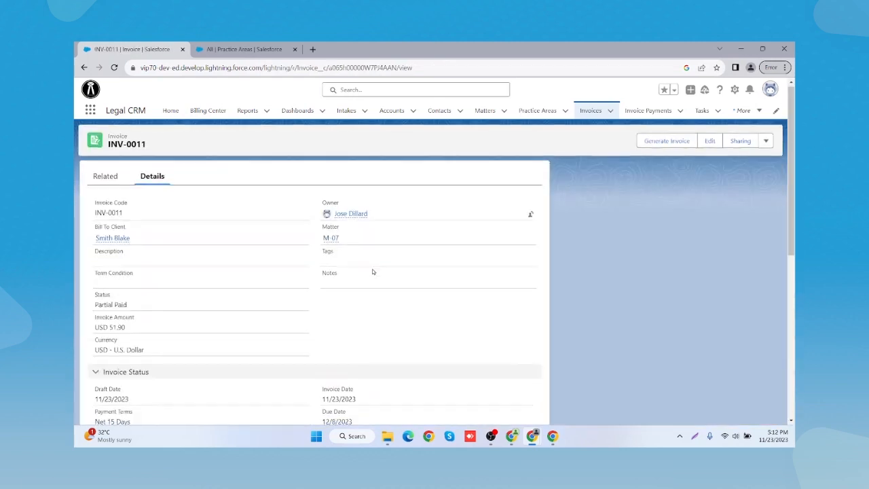
{"action": "scroll", "scroll_direction": "down", "scroll_amount": 3}
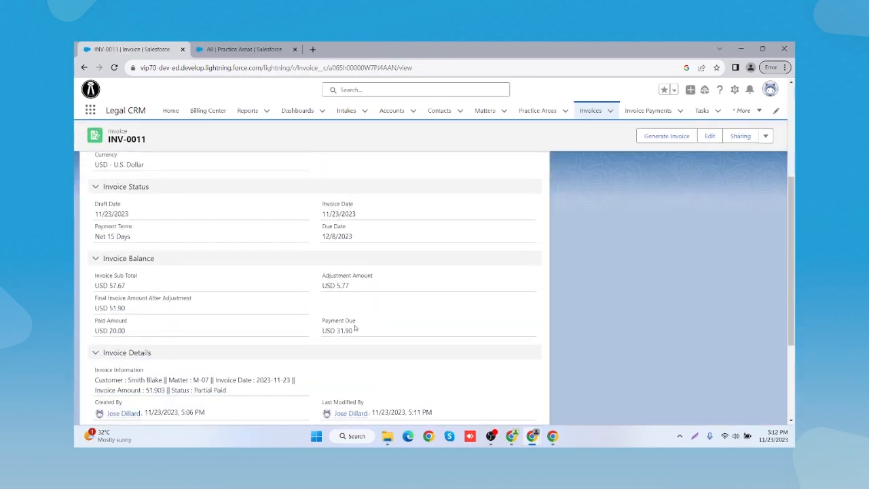
{"action": "double_click", "coordinate": [337, 331]}
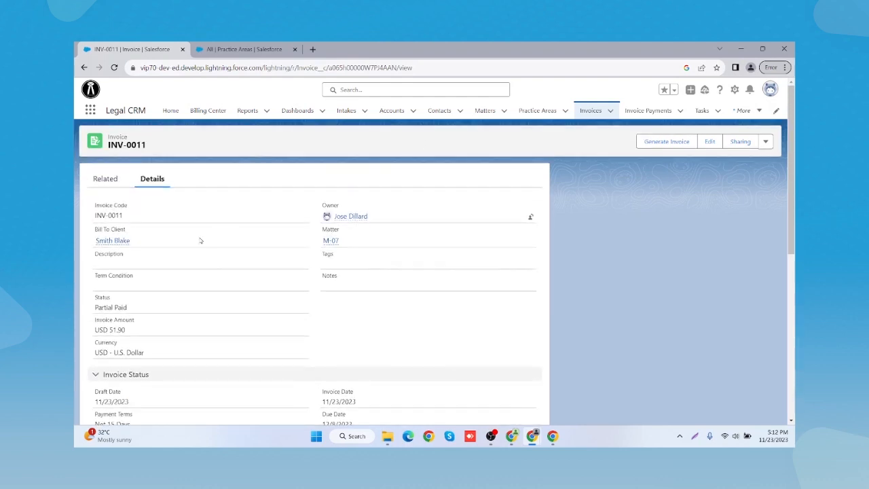
{"action": "left_click", "coordinate": [331, 240]}
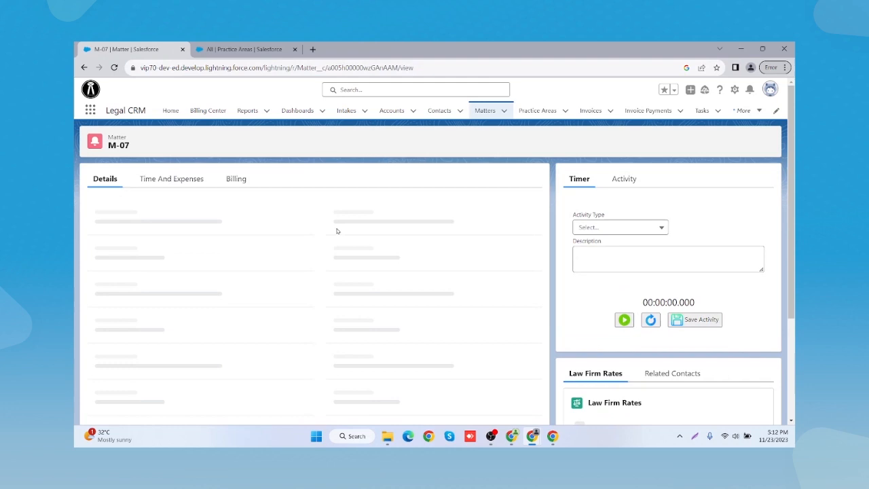
From matter M-07's Billing view, start adding another payment transaction.
{"action": "left_click", "coordinate": [236, 179]}
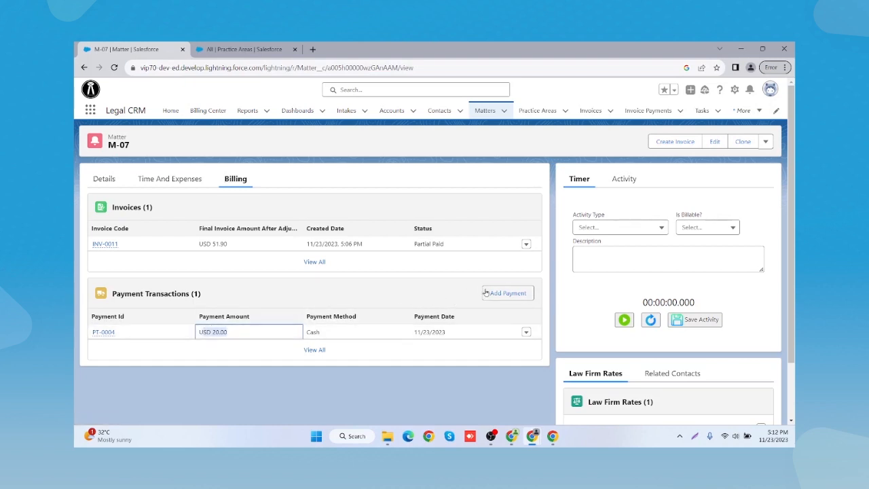
{"action": "left_click", "coordinate": [507, 293]}
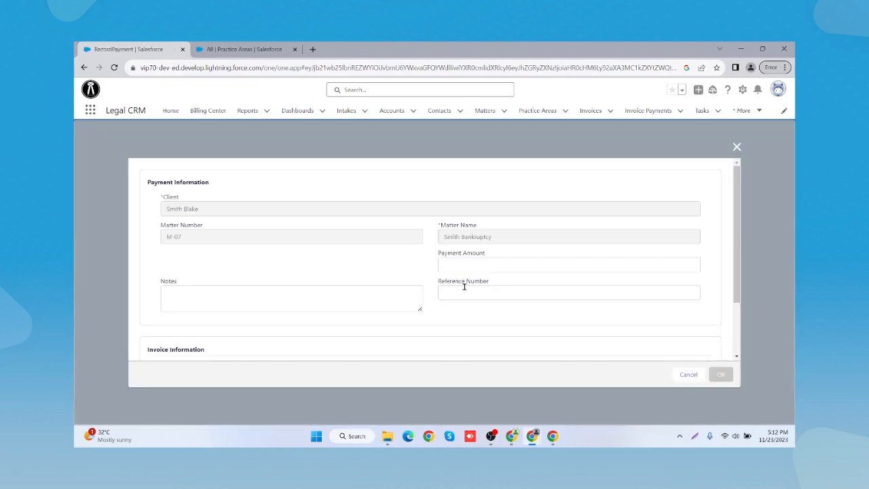
Record a $31.90 cash payment with reference 5675673 and submit it.
{"action": "left_click", "coordinate": [291, 266]}
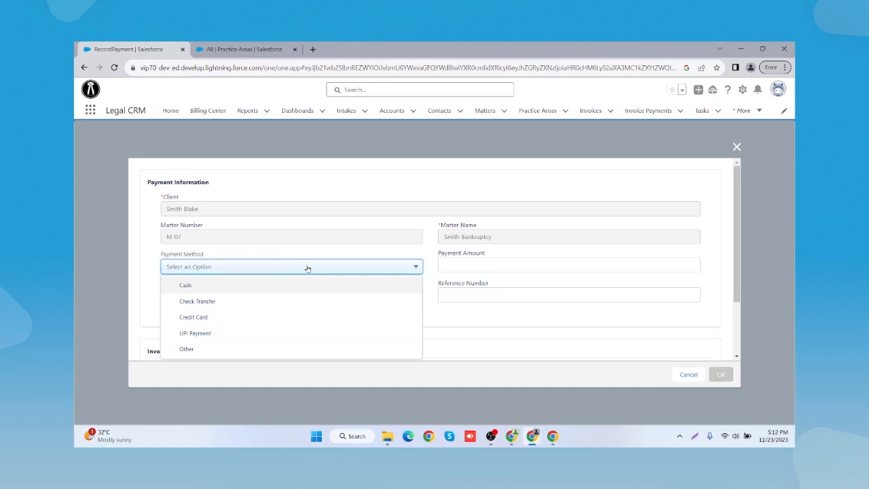
{"action": "left_click", "coordinate": [185, 285]}
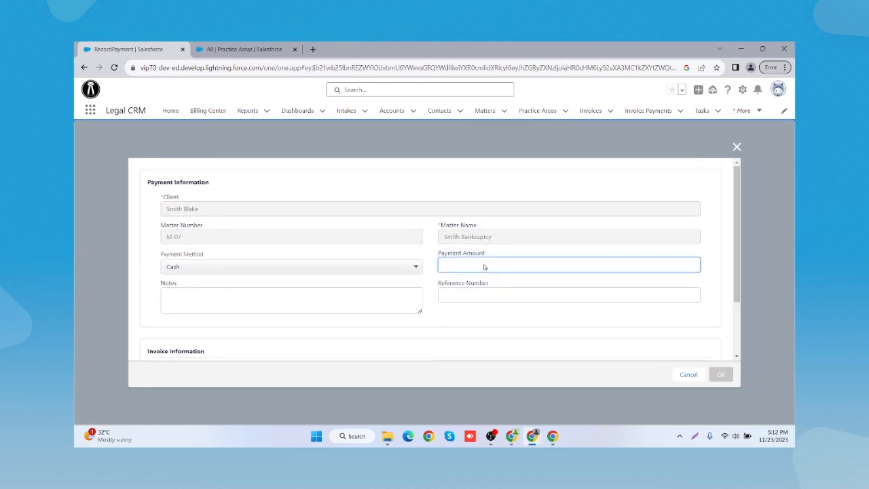
{"action": "type", "text": "31.910"}
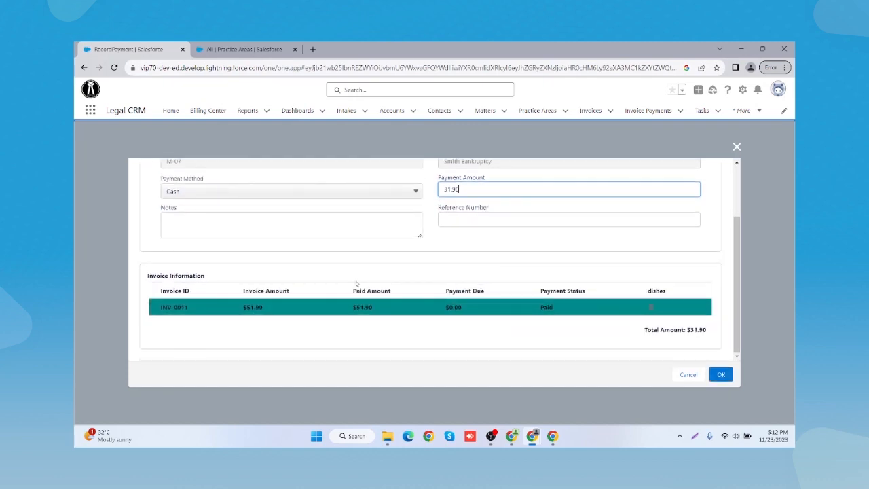
{"action": "type", "text": "5675673"}
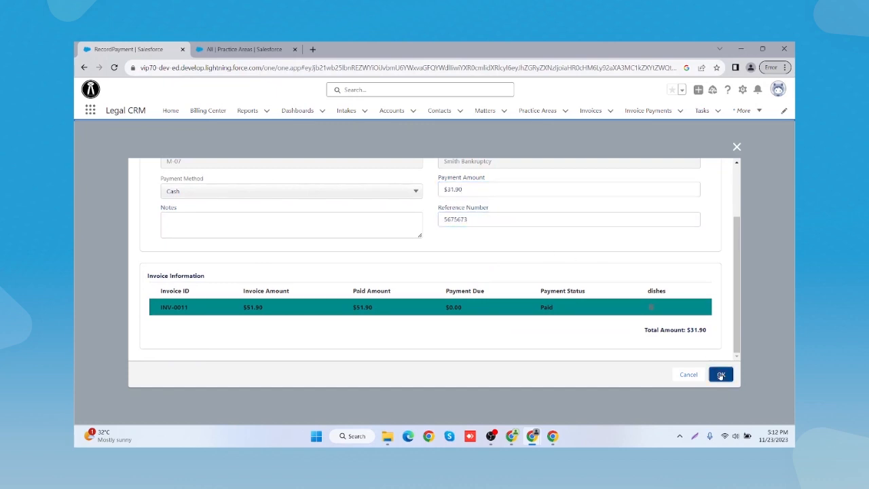
{"action": "left_click", "coordinate": [719, 375]}
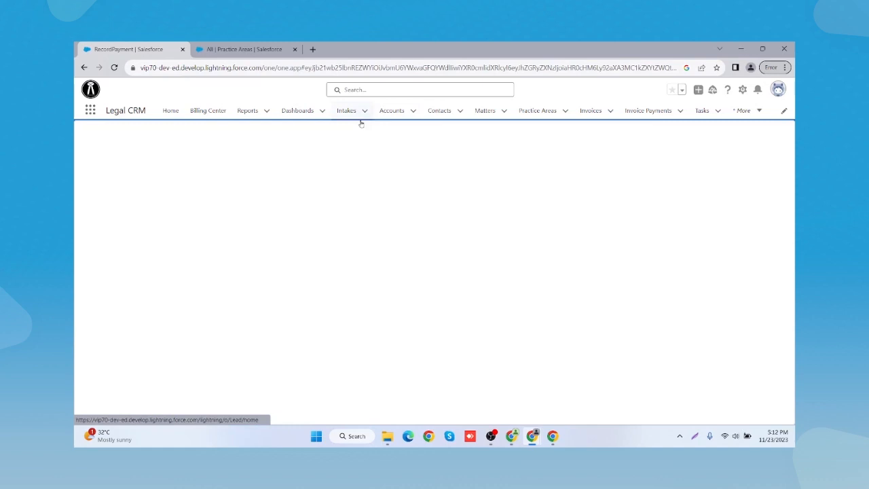
Leave transaction PT-0005 and navigate to the Invoices list via the More menu.
{"action": "left_click", "coordinate": [590, 110]}
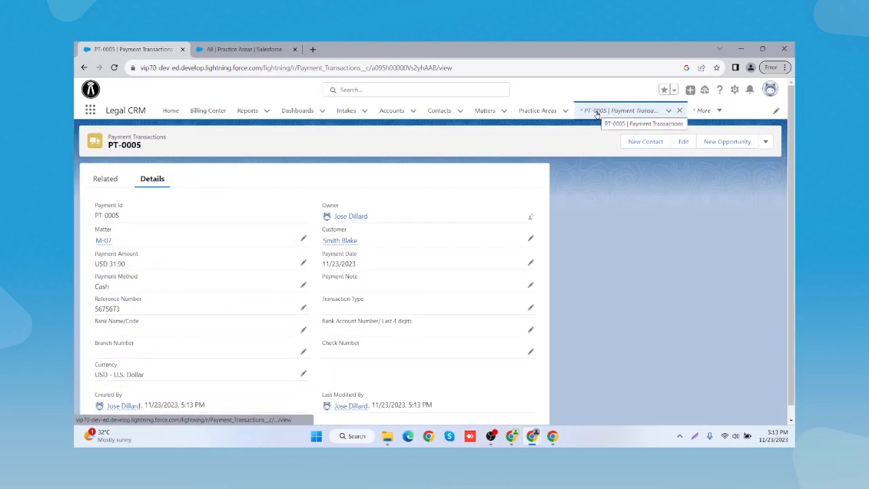
{"action": "left_click", "coordinate": [703, 110]}
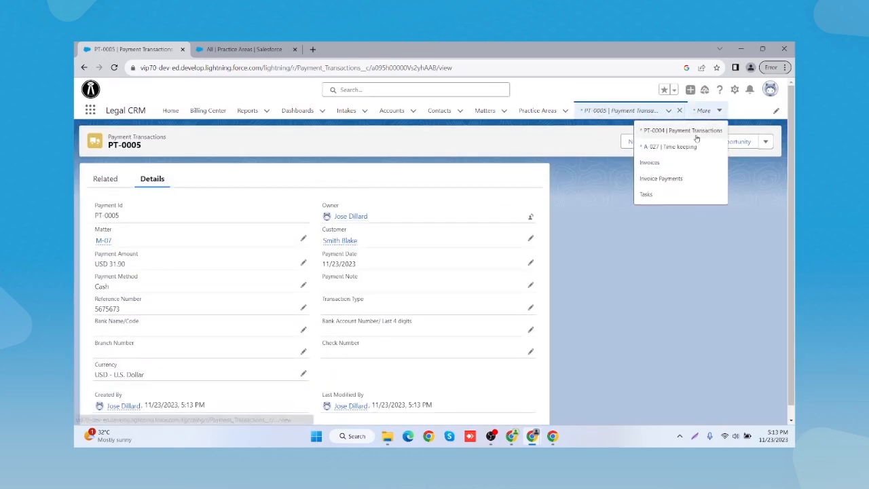
{"action": "left_click", "coordinate": [649, 163]}
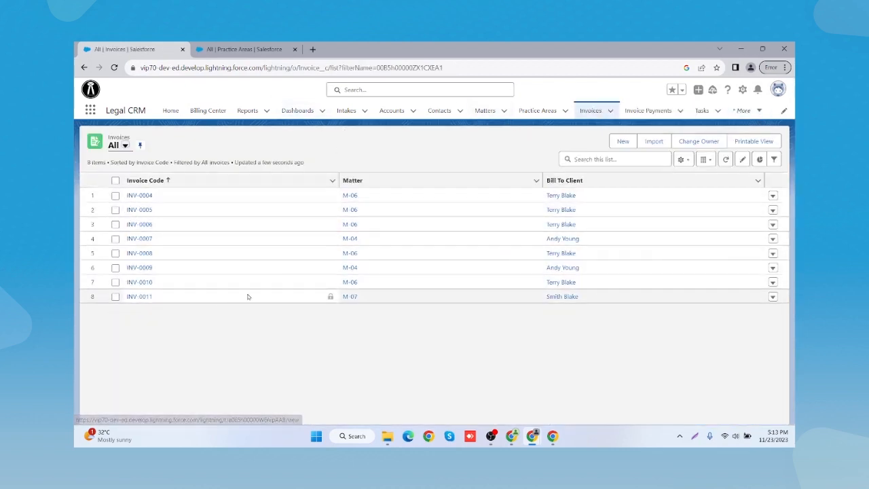
Verify invoice INV-0011 shows status Paid, $51.90 paid and 0.00 due.
{"action": "left_click", "coordinate": [138, 296]}
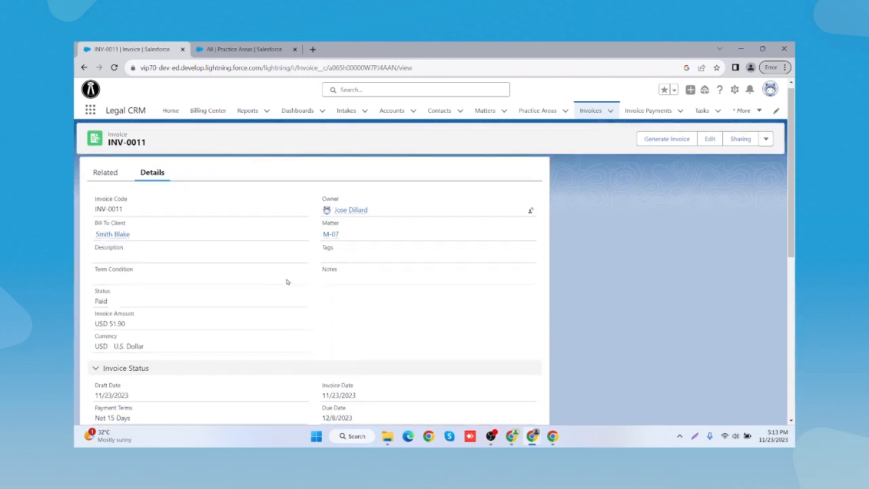
{"action": "scroll", "scroll_direction": "down", "scroll_amount": 3}
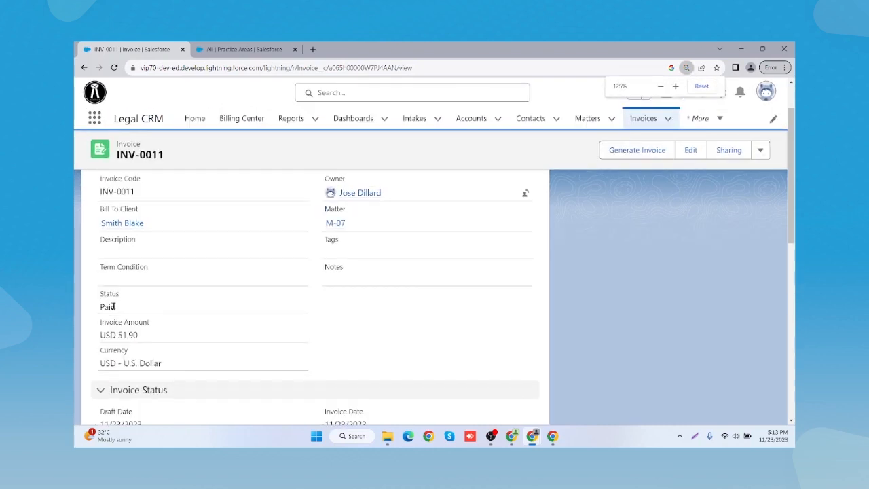
{"action": "scroll", "scroll_direction": "down", "scroll_amount": 3}
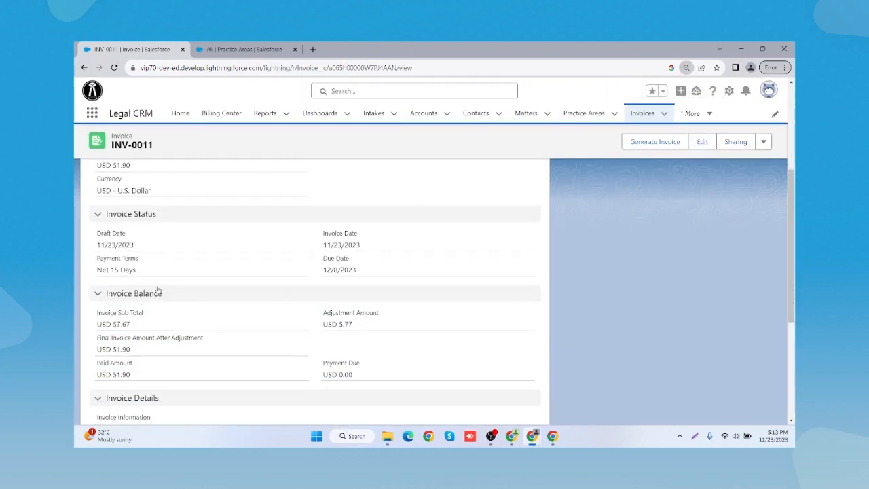